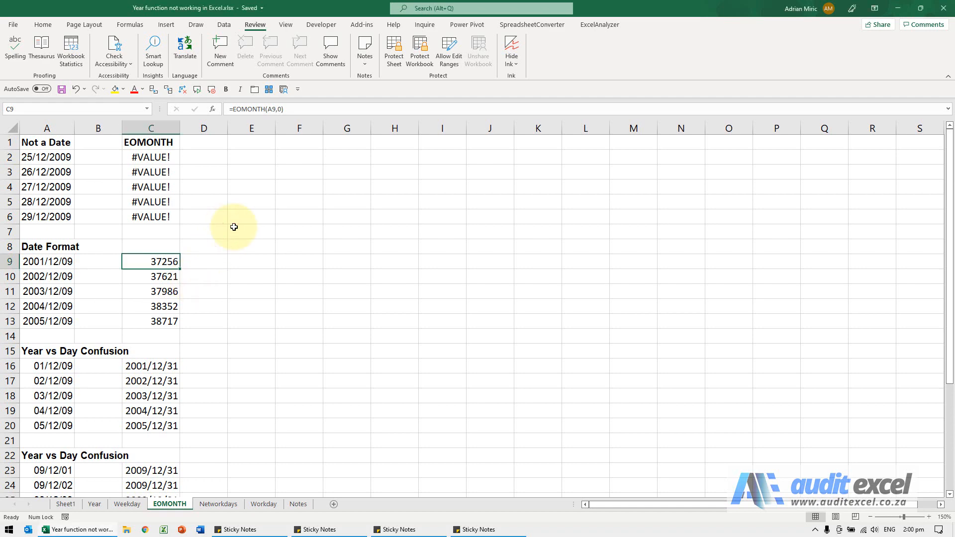
mouse_move(221, 231)
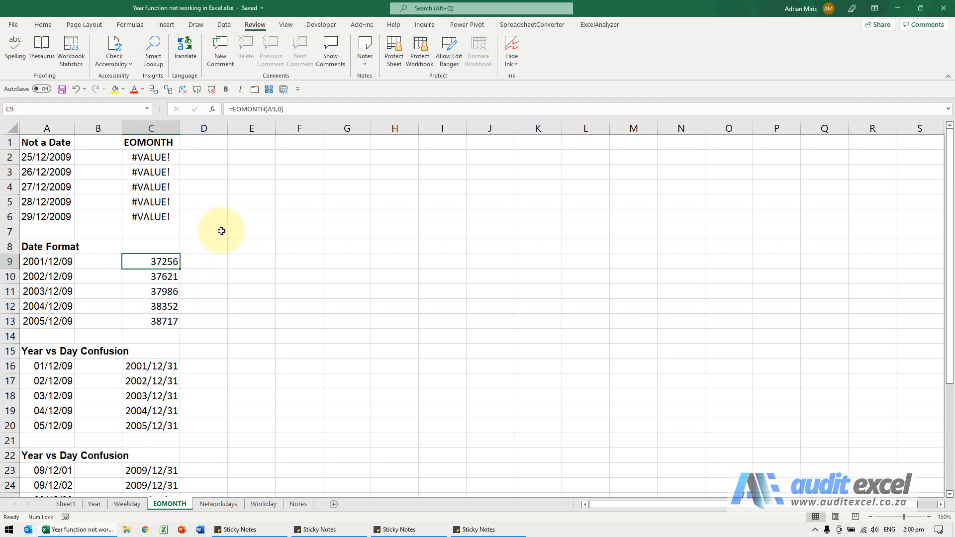
mouse_move(113, 186)
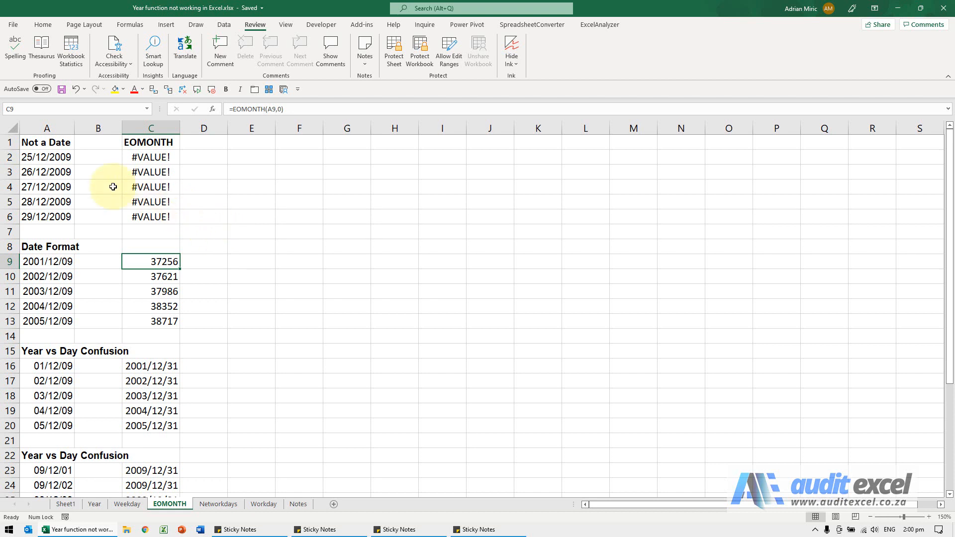
mouse_move(117, 192)
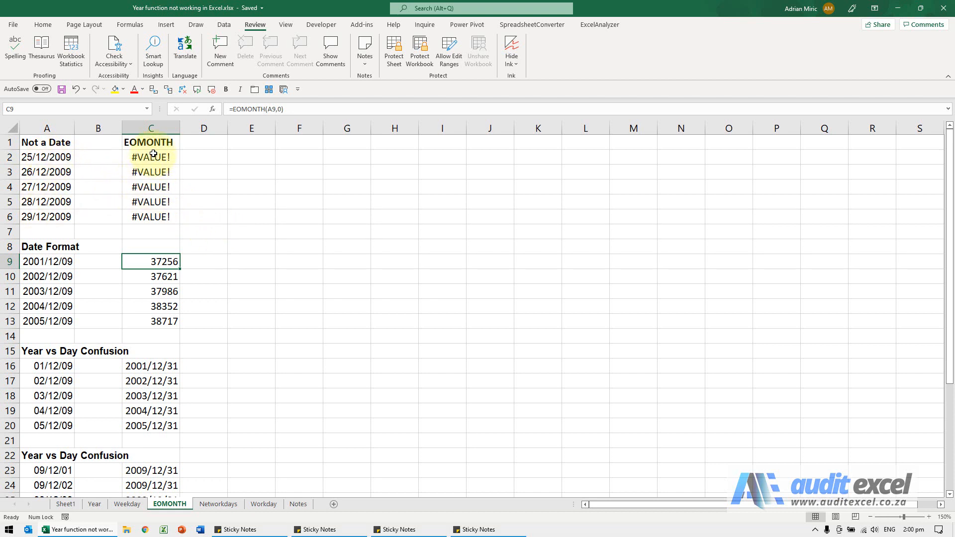
- Inspect A2 and C2, then give the five Not a Date entries a year-first date format
click(46, 157)
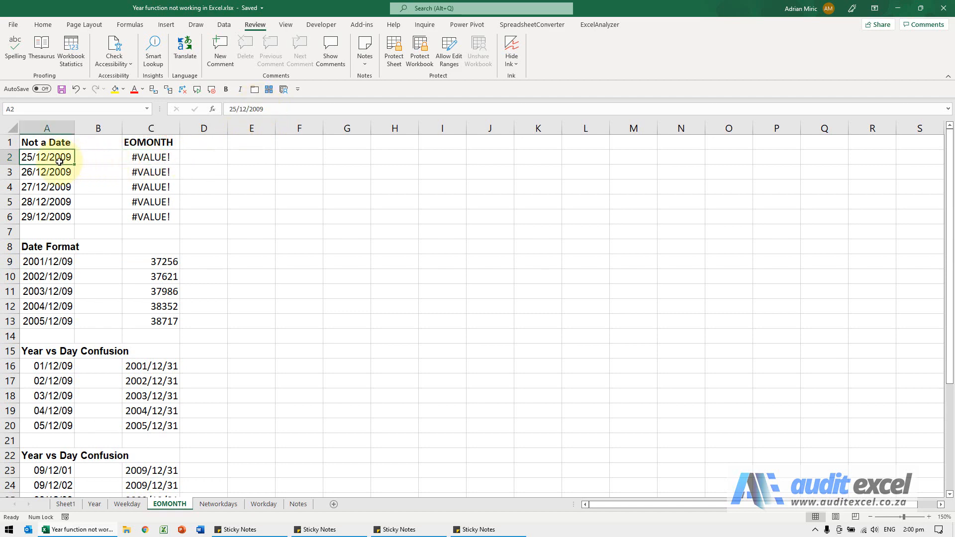
click(150, 157)
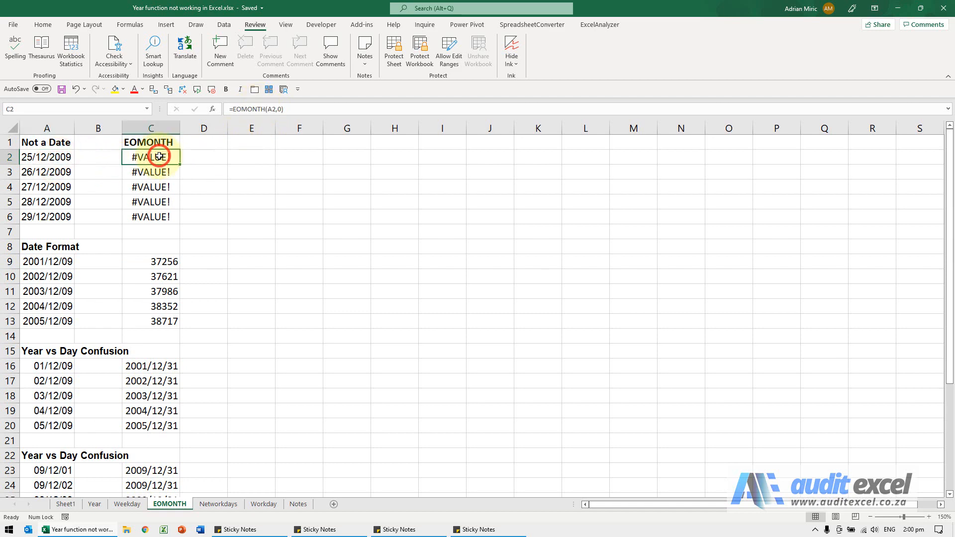
drag(46, 157, 46, 187)
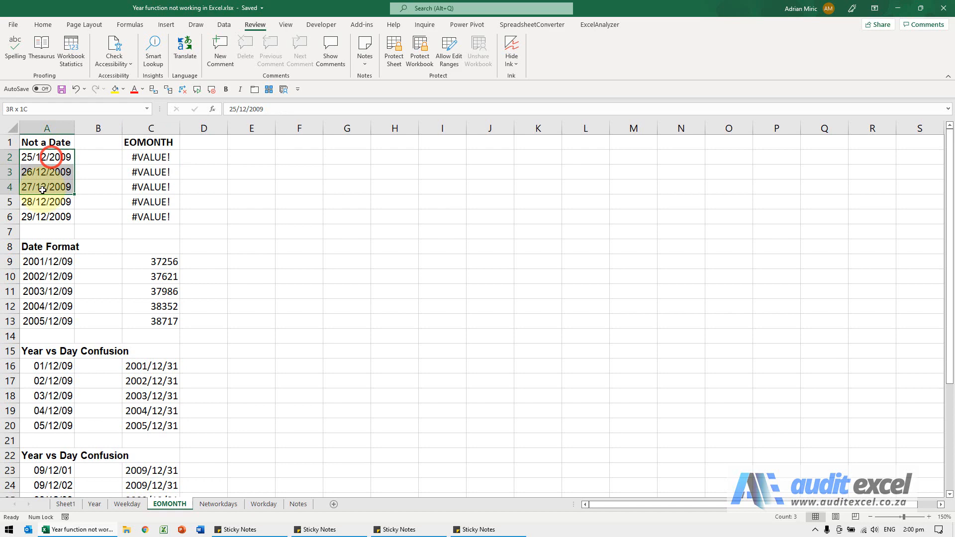
drag(46, 157, 46, 216)
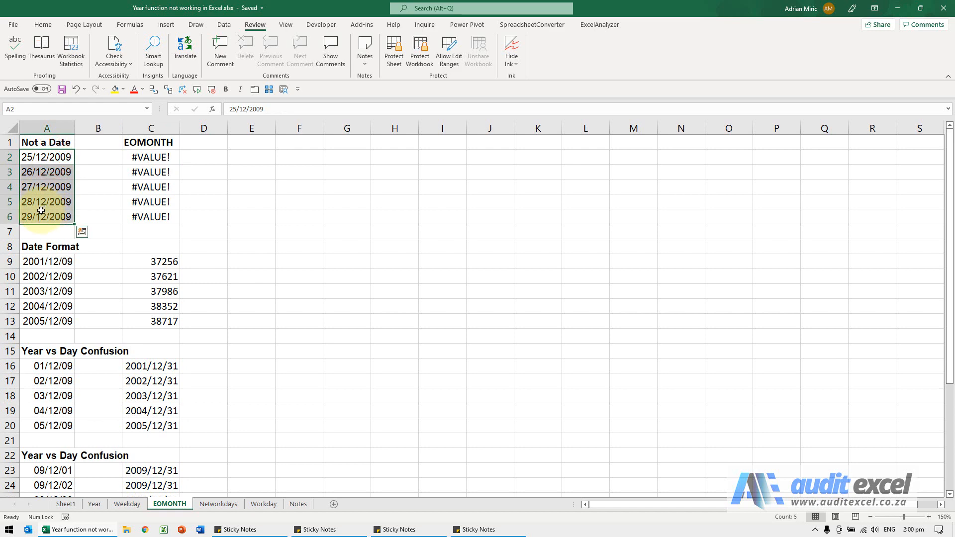
key(Ctrl+1)
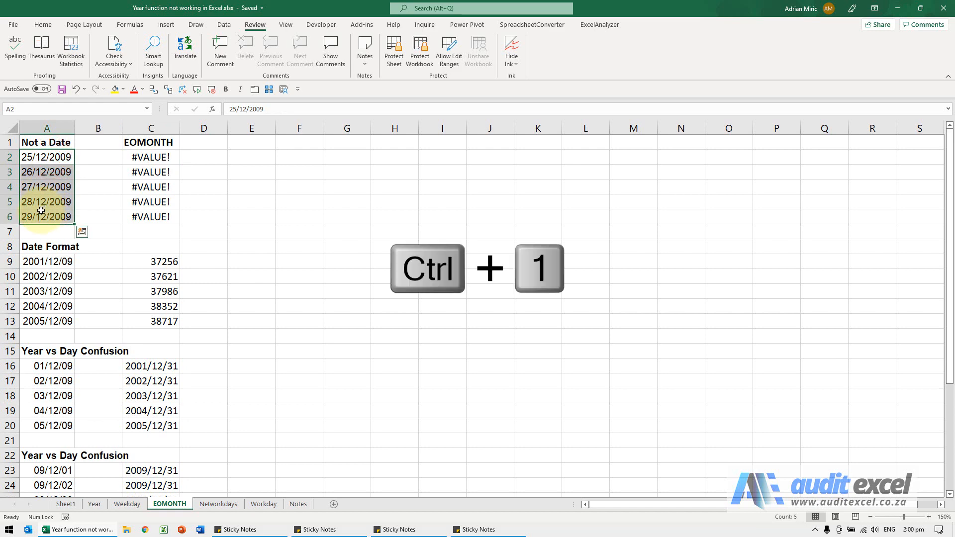
key(ctrl+1)
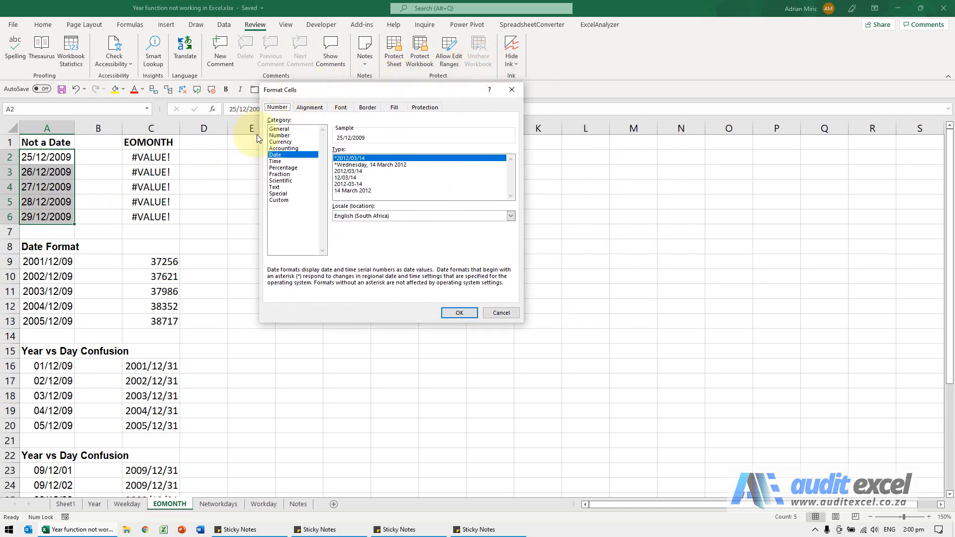
click(369, 164)
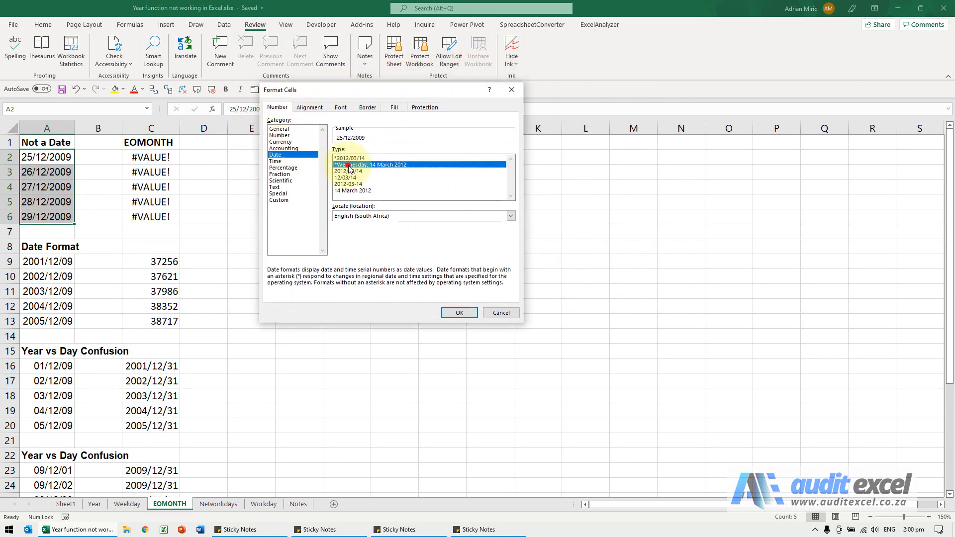
click(350, 171)
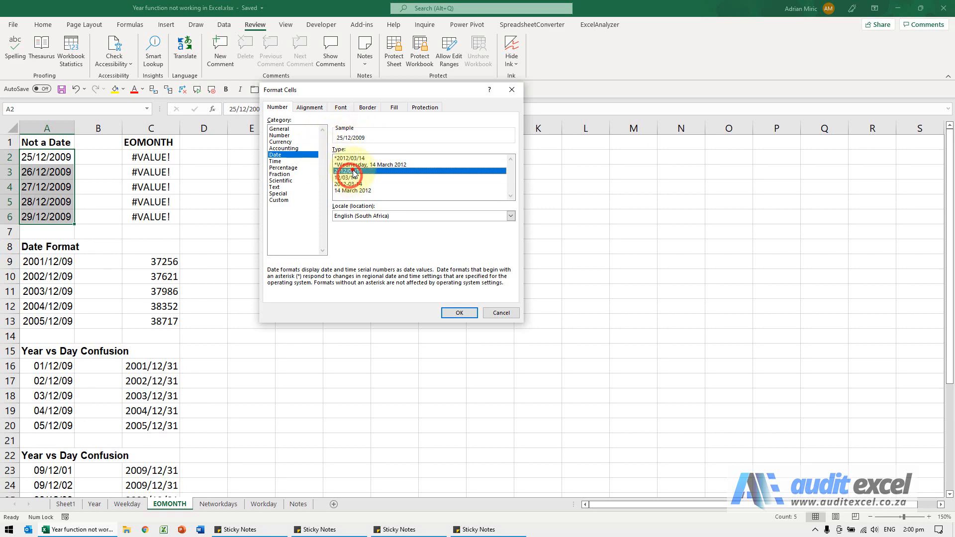
click(500, 312)
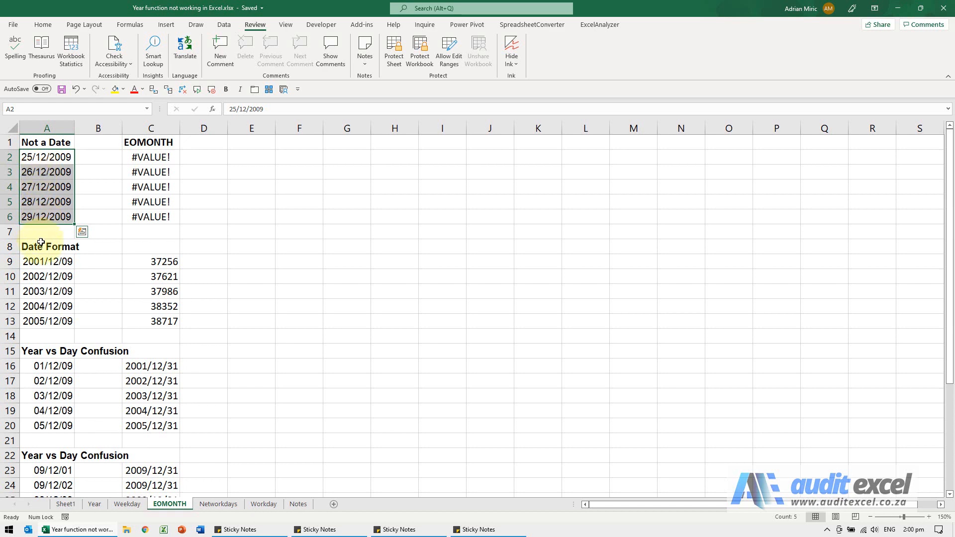
- Check A9 and C9's EOMONTH formula, then format C9:C13 as 2012/03/14-style dates
click(47, 261)
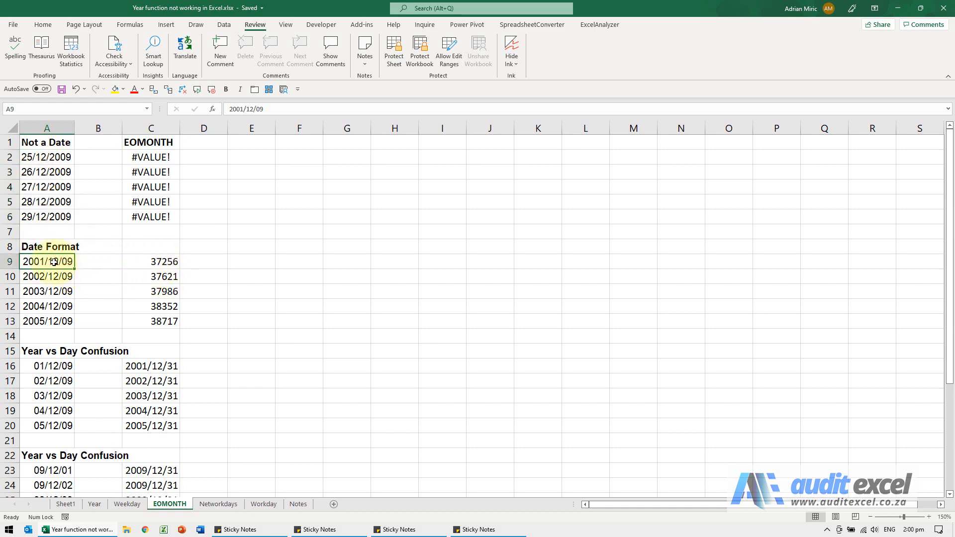
click(150, 261)
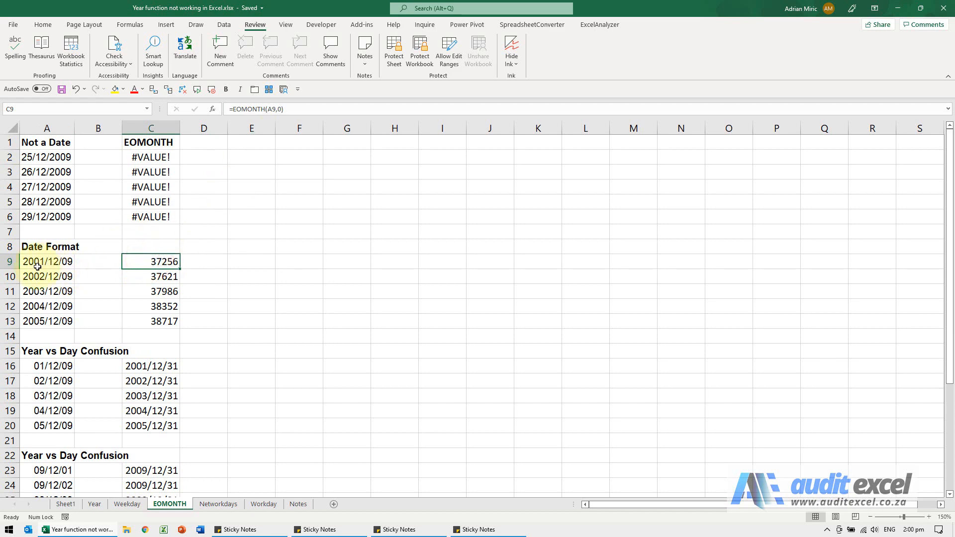
mouse_move(132, 269)
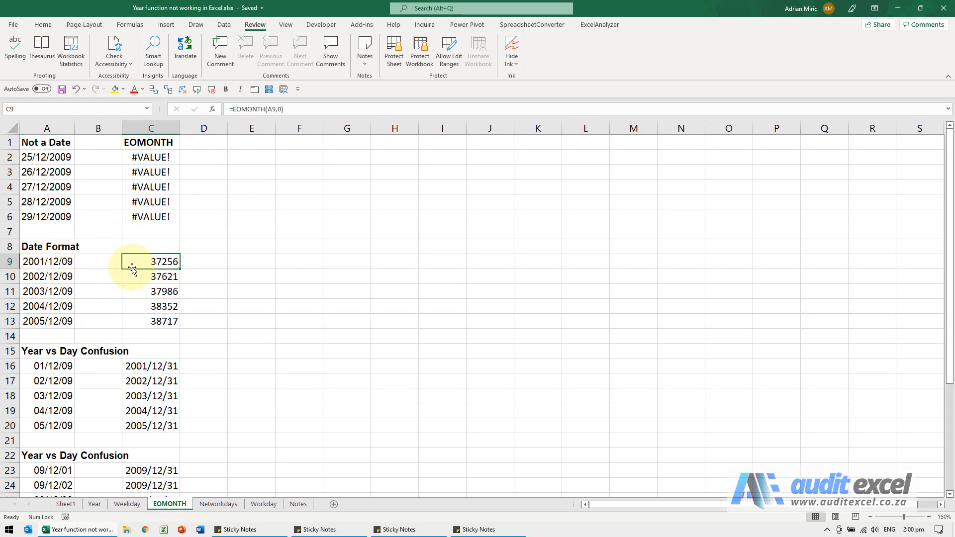
mouse_move(150, 263)
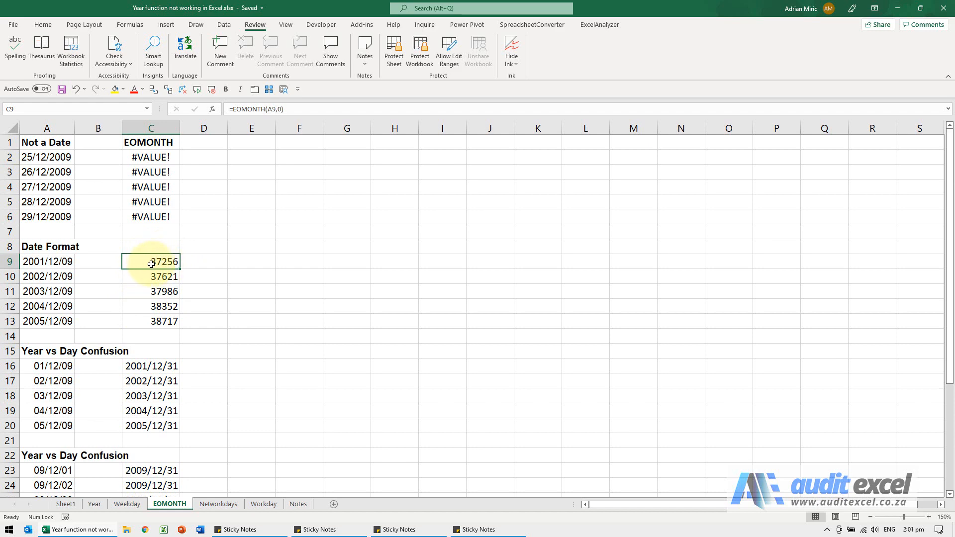
drag(150, 262, 150, 321)
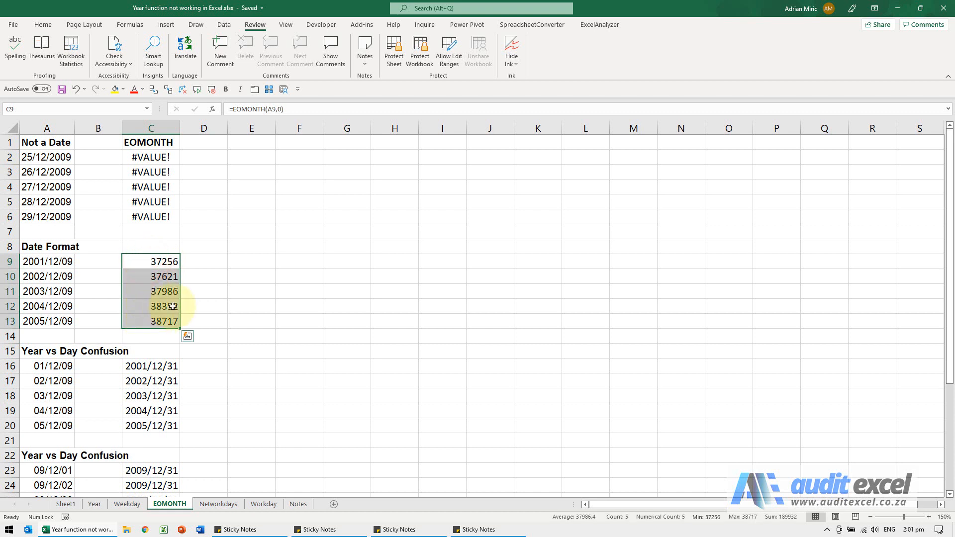
key(ctrl+1)
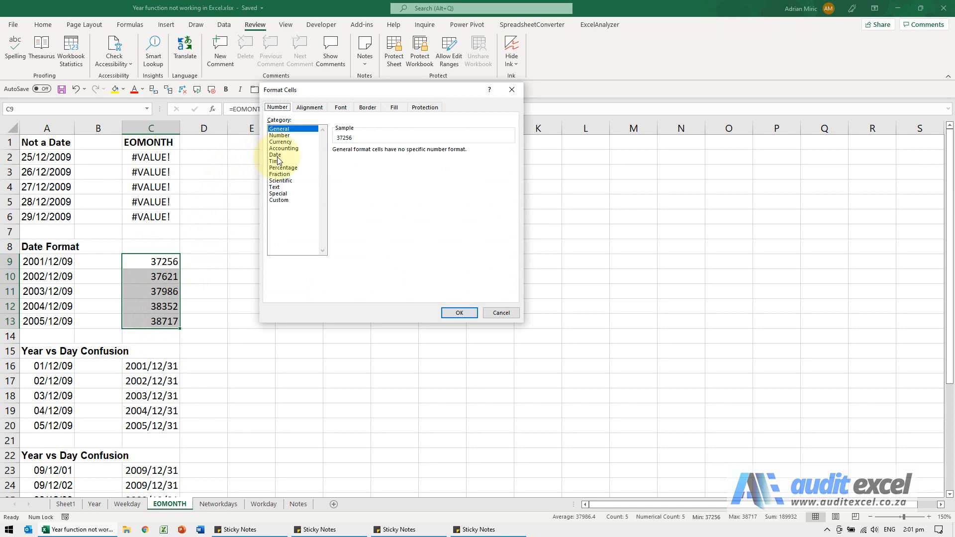
click(274, 154)
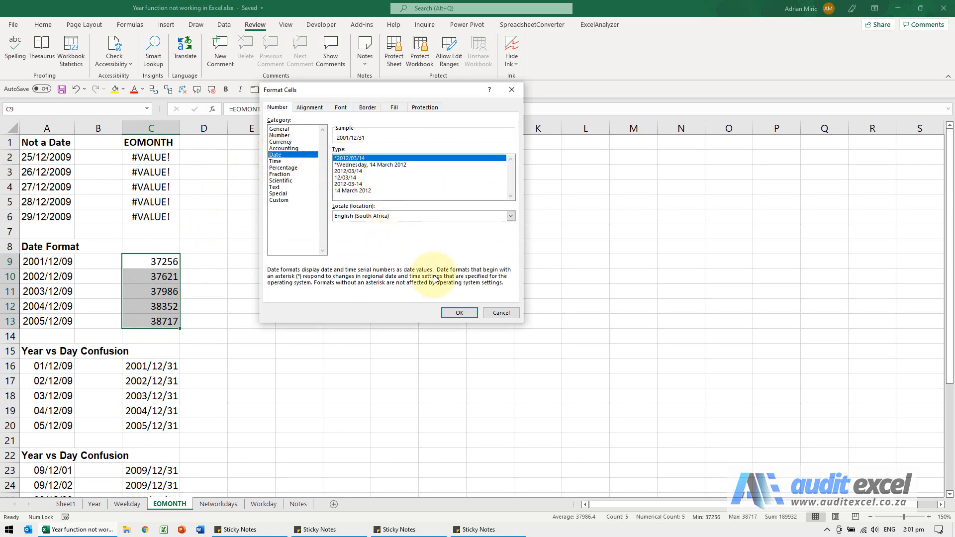
click(459, 313)
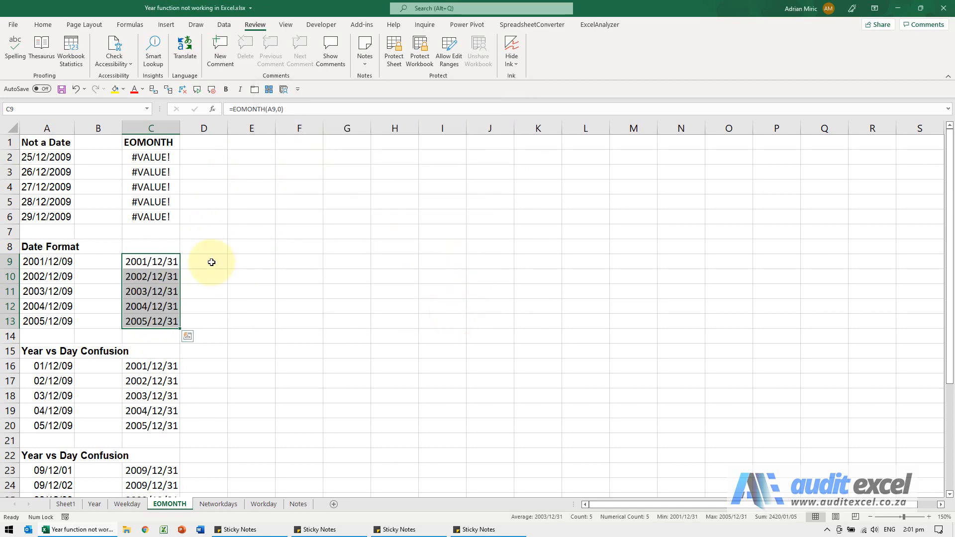
mouse_move(141, 266)
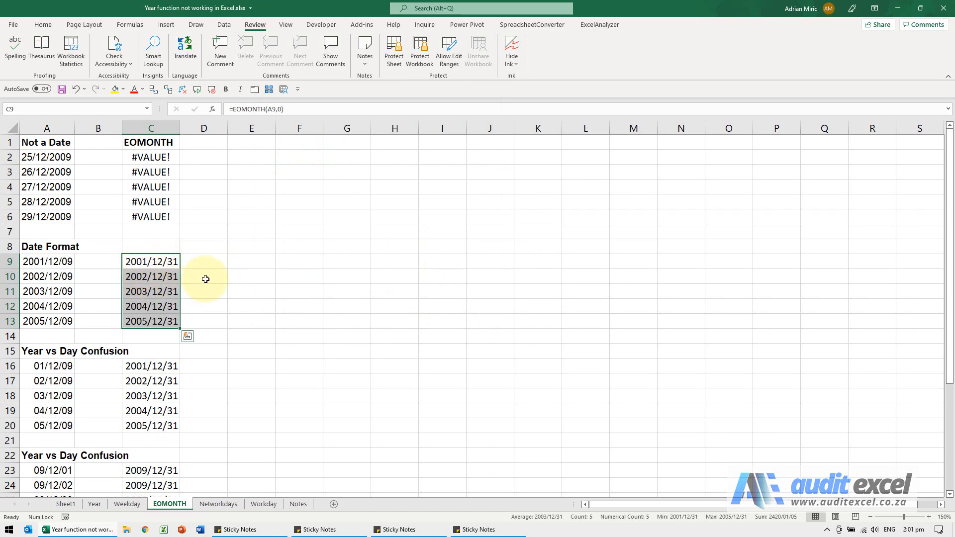
scroll(down, 3)
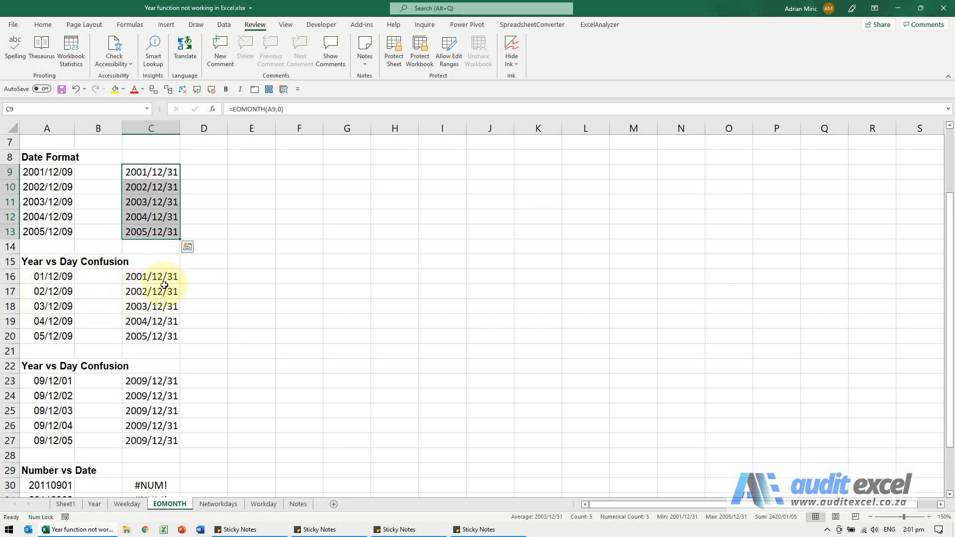
mouse_move(111, 306)
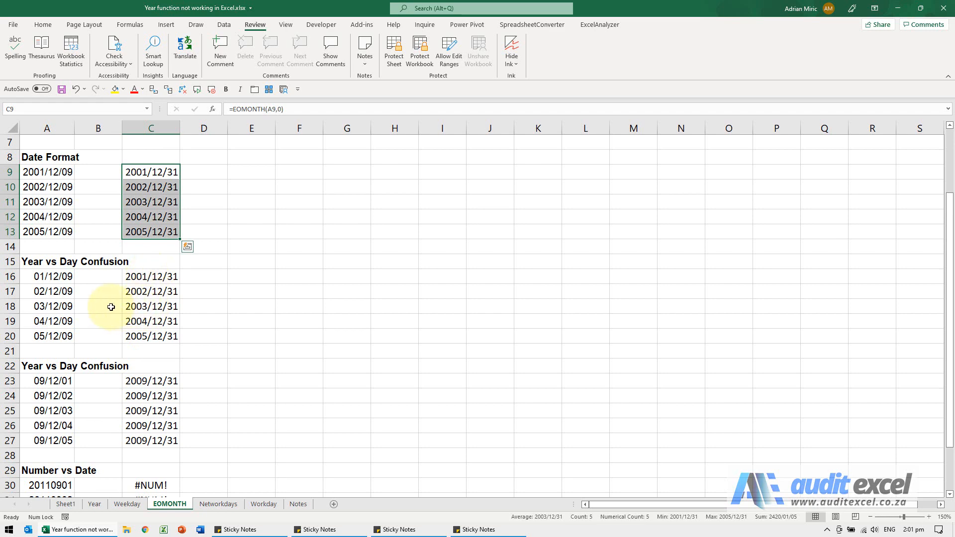
mouse_move(35, 272)
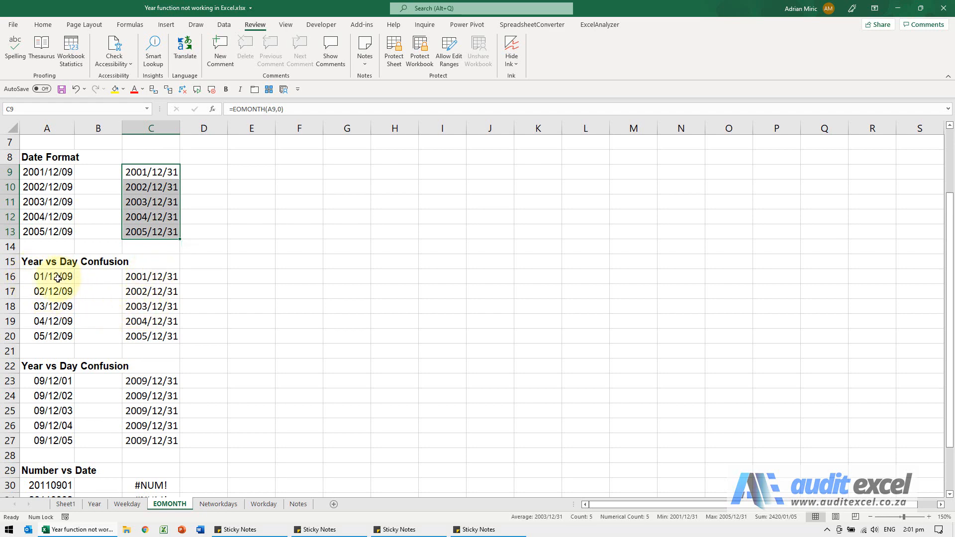
- Select A16:A20 and switch their format from Custom yy/mm/dd to the built-in Date formats
drag(46, 277, 46, 336)
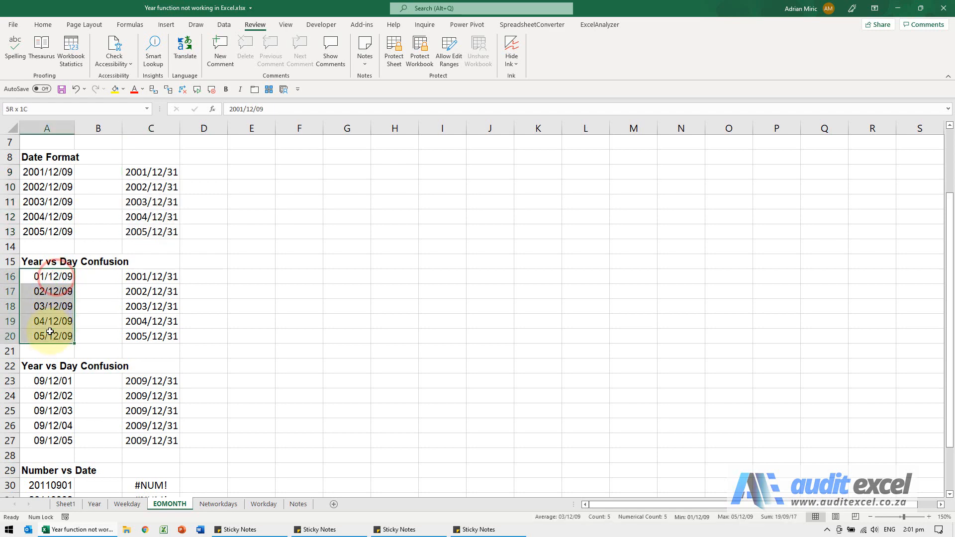
click(47, 276)
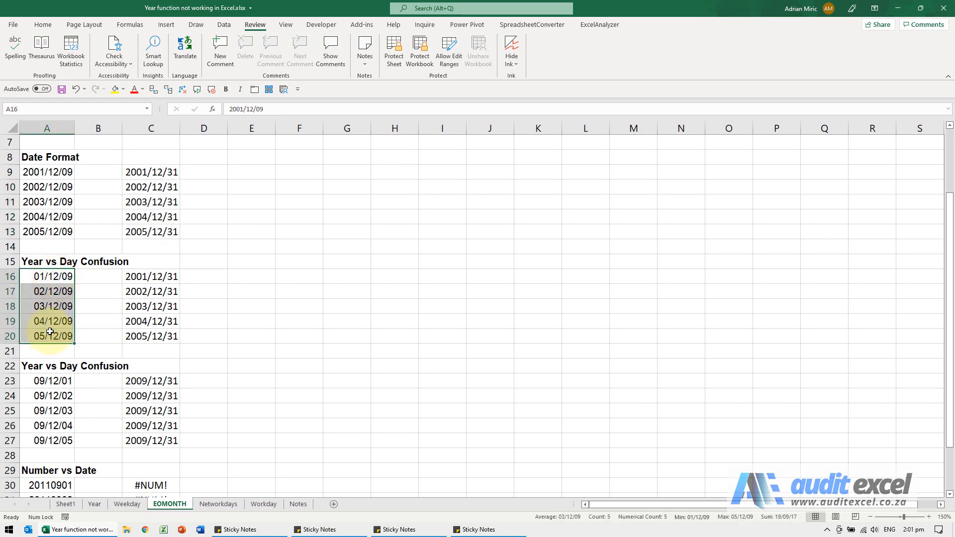
key(ctrl+1)
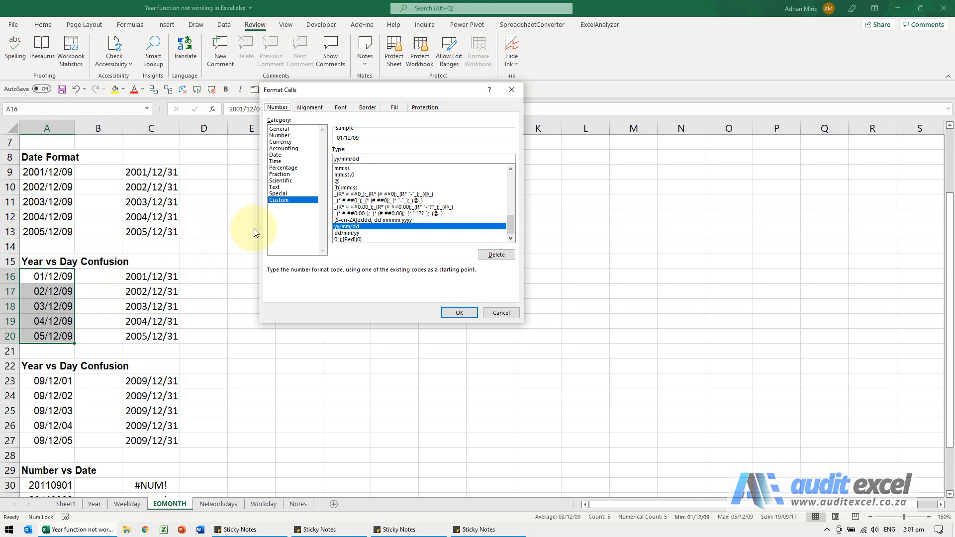
click(275, 155)
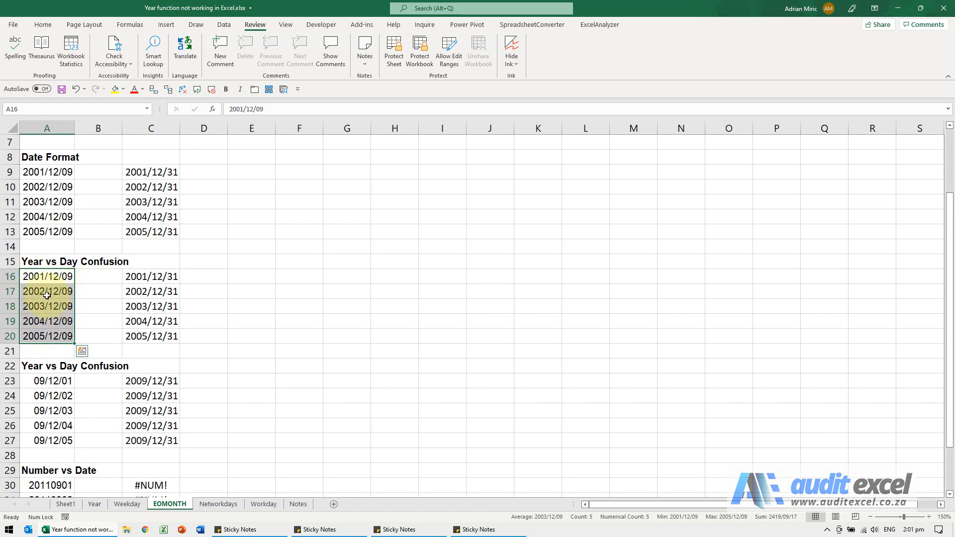
- Apply the 2012/03/14 Date format to A23:A27, then inspect C23's EOMONTH formula
scroll(down, 3)
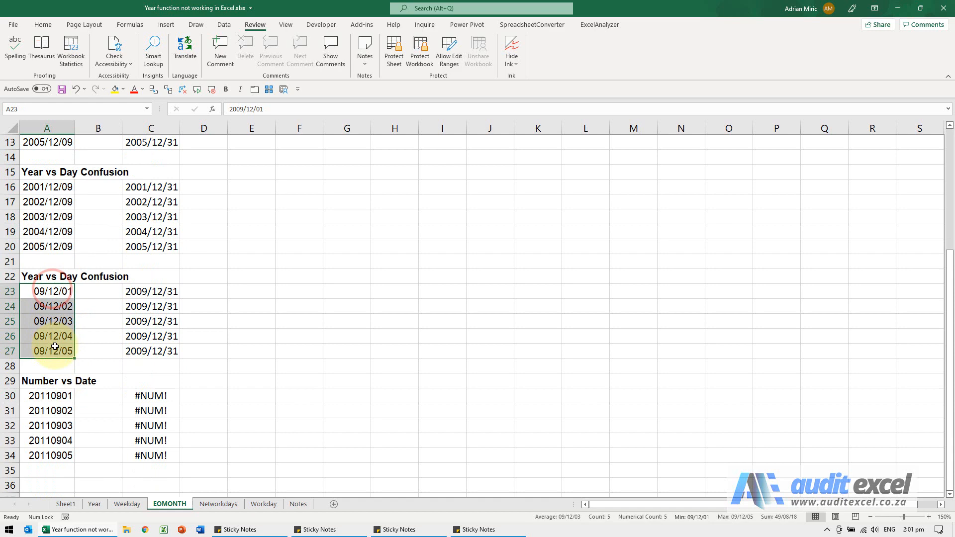
key(ctrl+1)
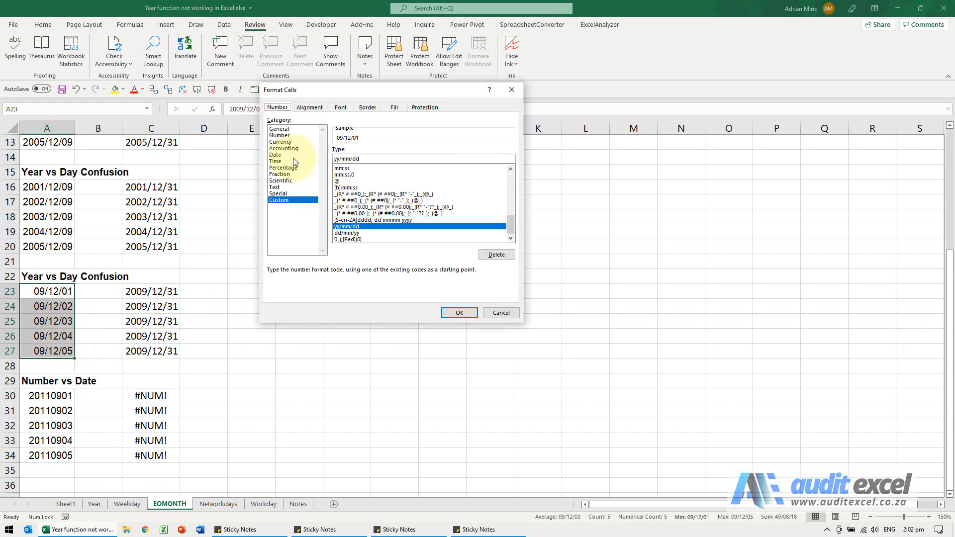
click(275, 154)
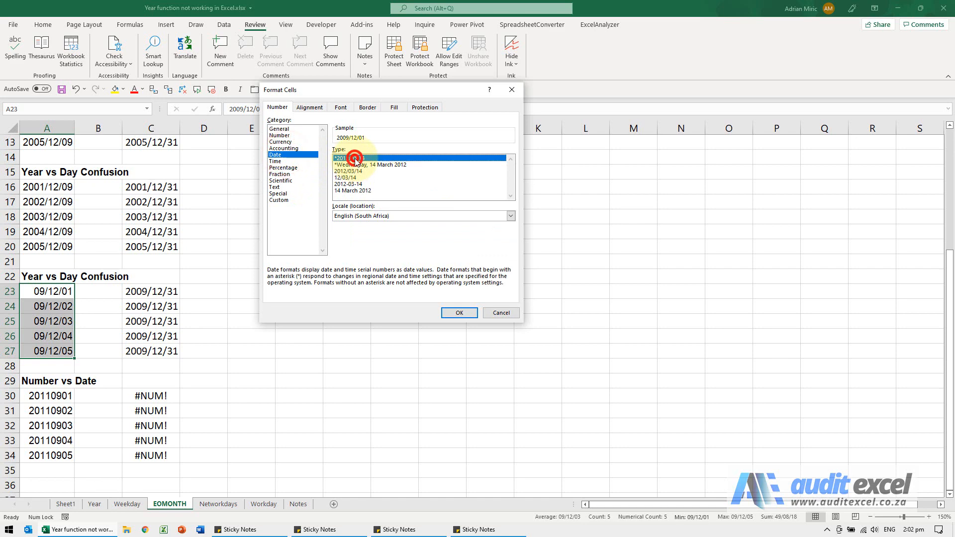
click(458, 312)
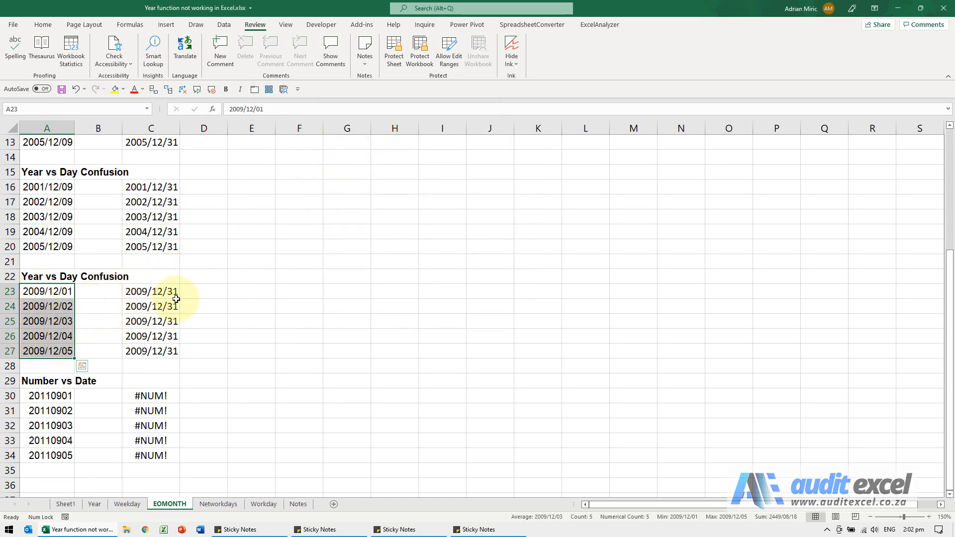
click(151, 291)
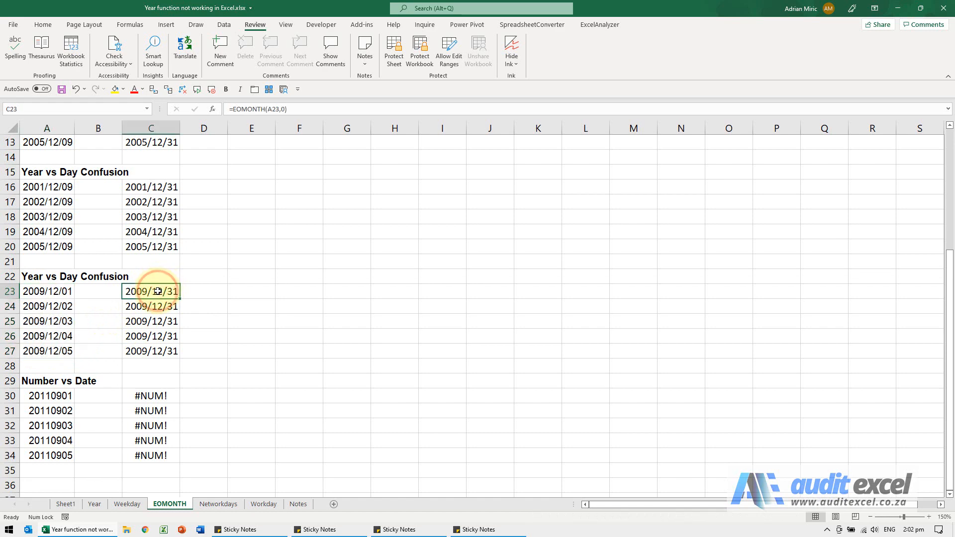
mouse_move(76, 388)
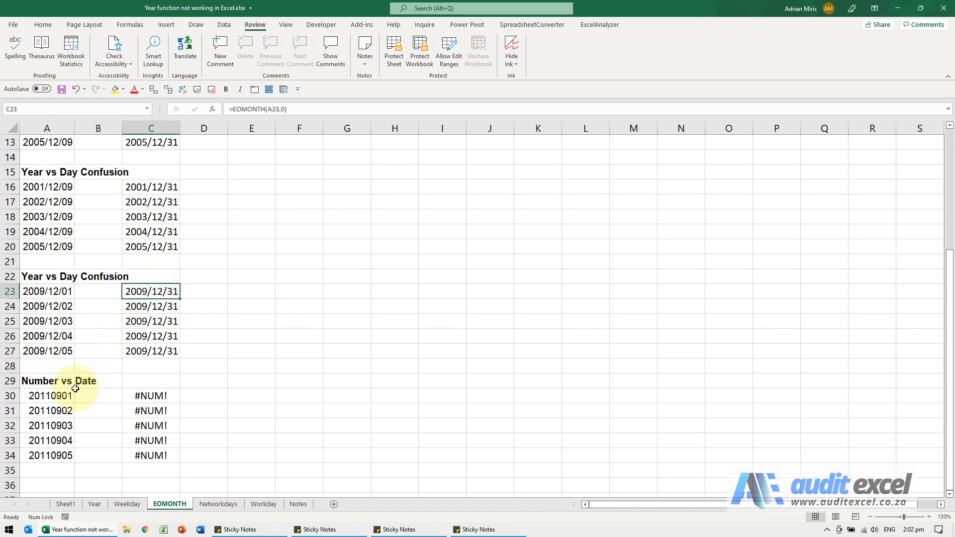
click(46, 396)
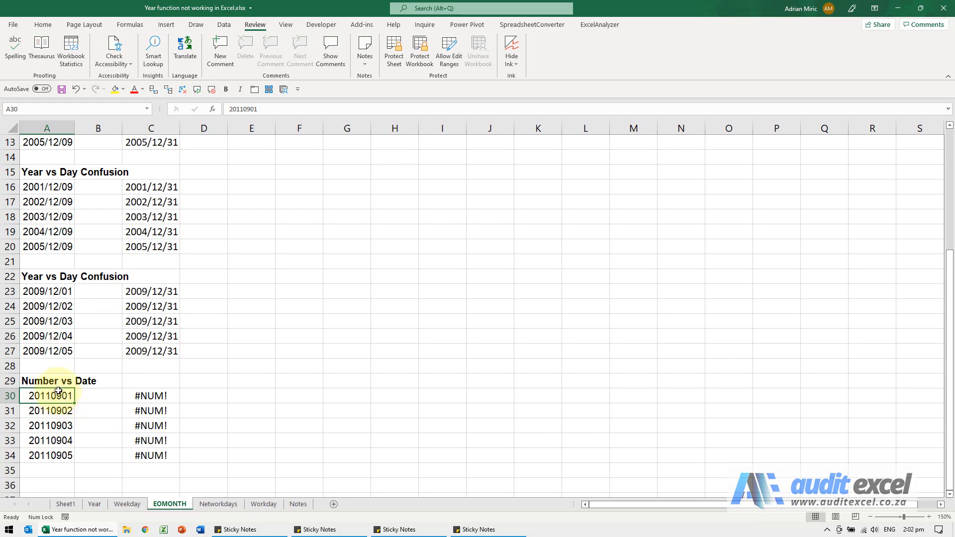
drag(49, 396, 49, 455)
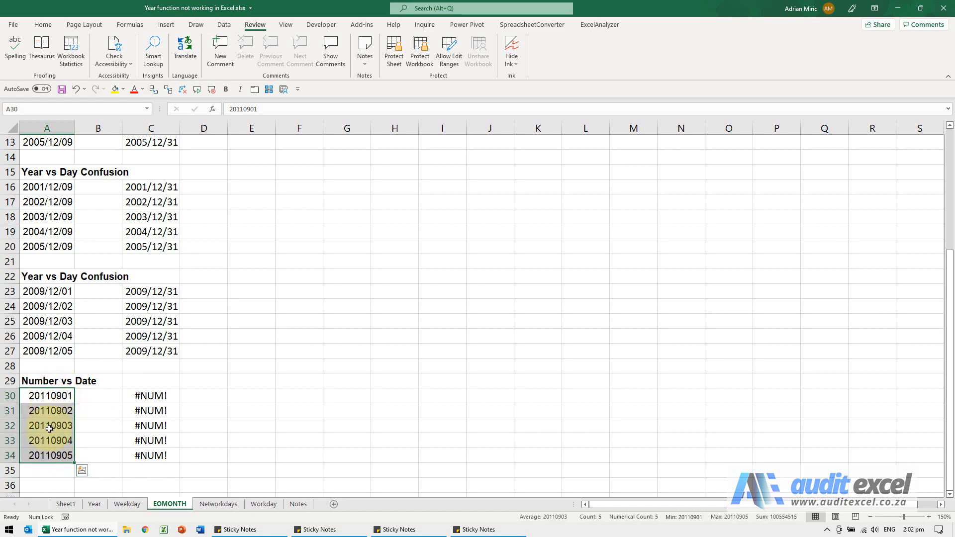